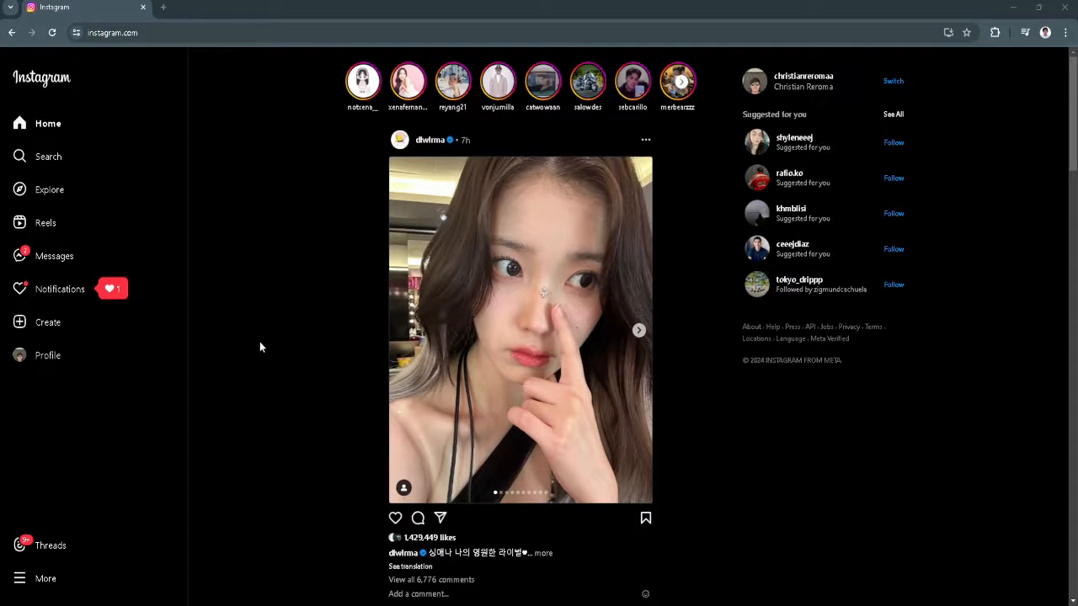
{"action": "mouse_move", "coordinate": [256, 347]}
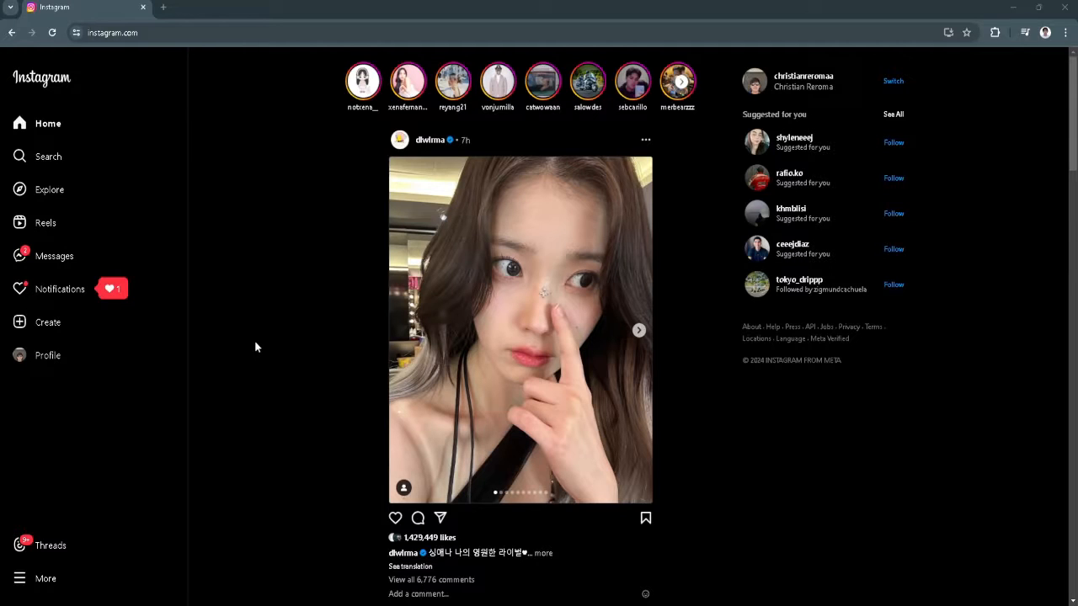
{"action": "mouse_move", "coordinate": [249, 347]}
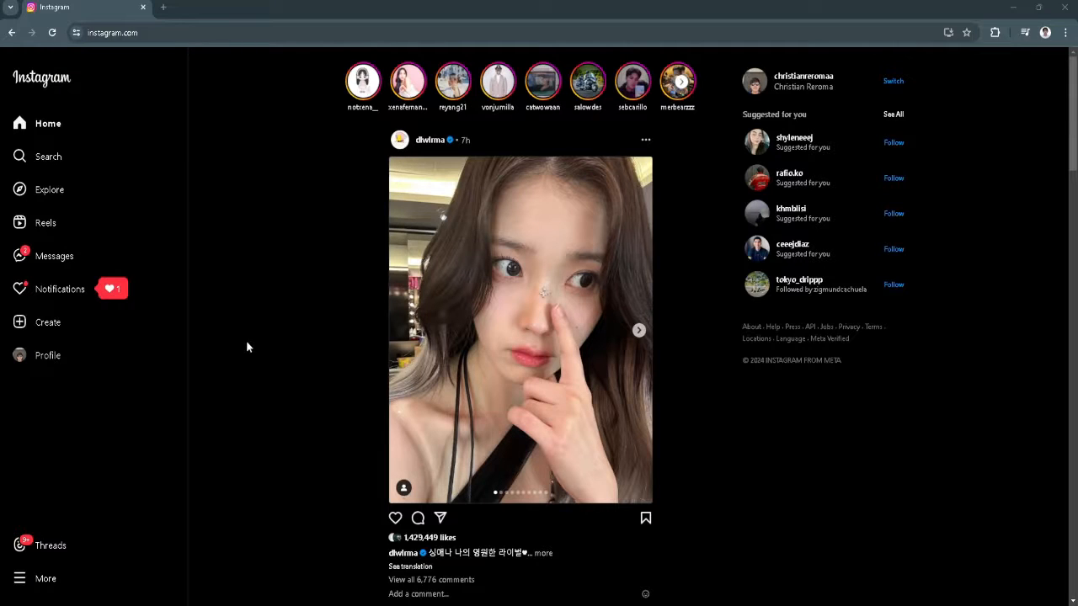
{"action": "mouse_move", "coordinate": [244, 347]}
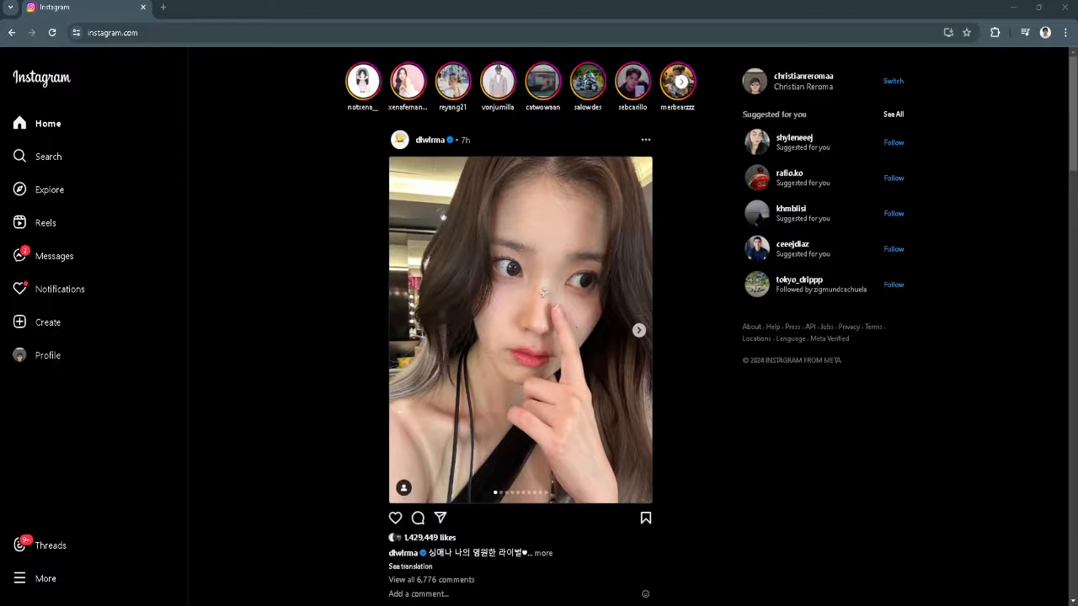
{"action": "mouse_move", "coordinate": [268, 345]}
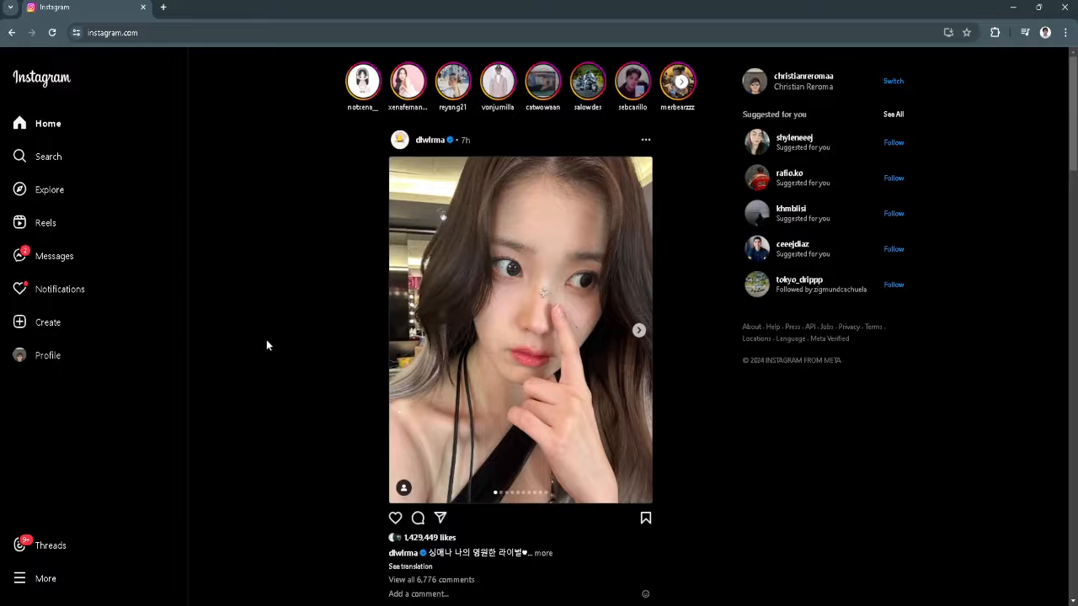
{"action": "mouse_move", "coordinate": [74, 249]}
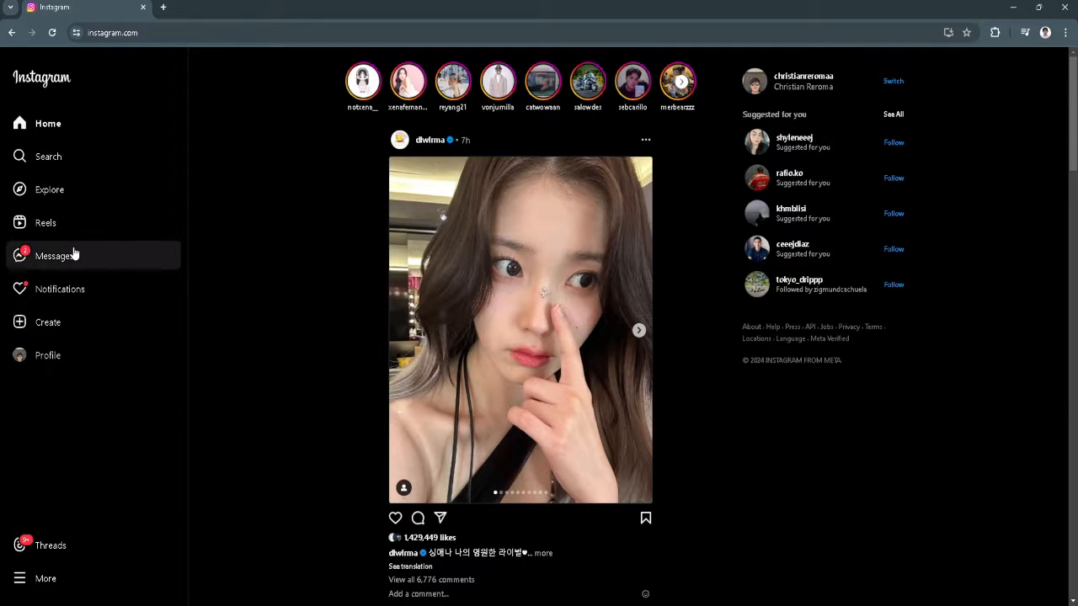
- Visit the Messages inbox, then return to the home feed
{"action": "left_click", "coordinate": [54, 256]}
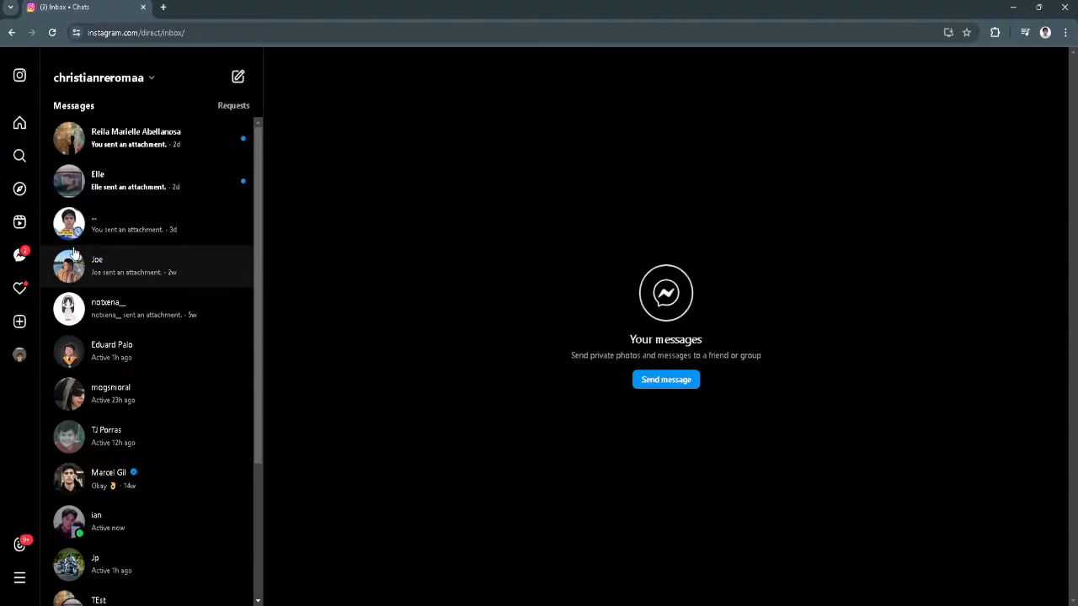
{"action": "mouse_move", "coordinate": [80, 478]}
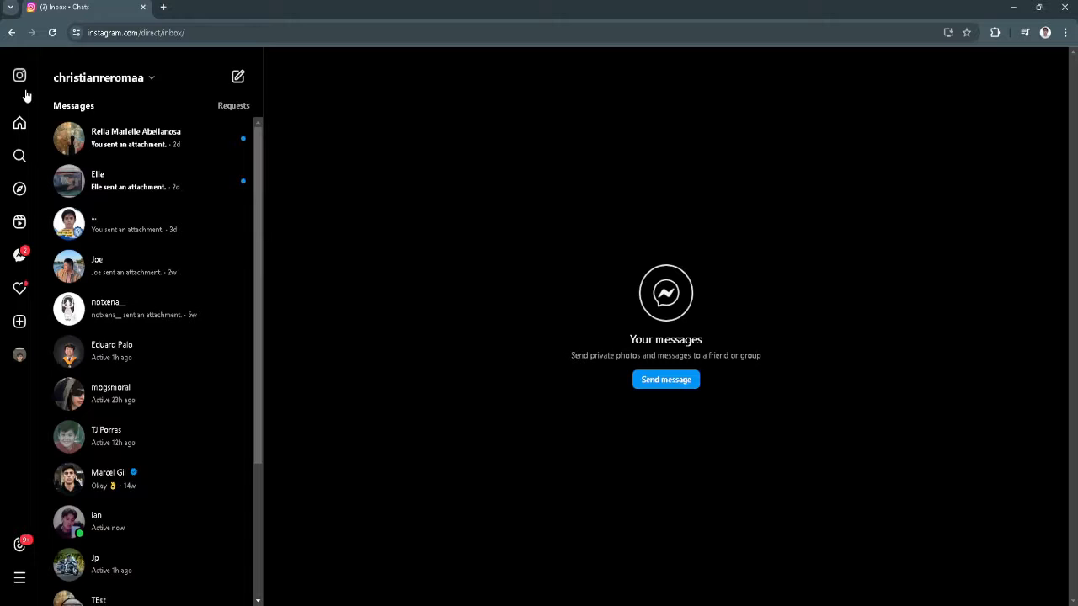
{"action": "left_click", "coordinate": [20, 123]}
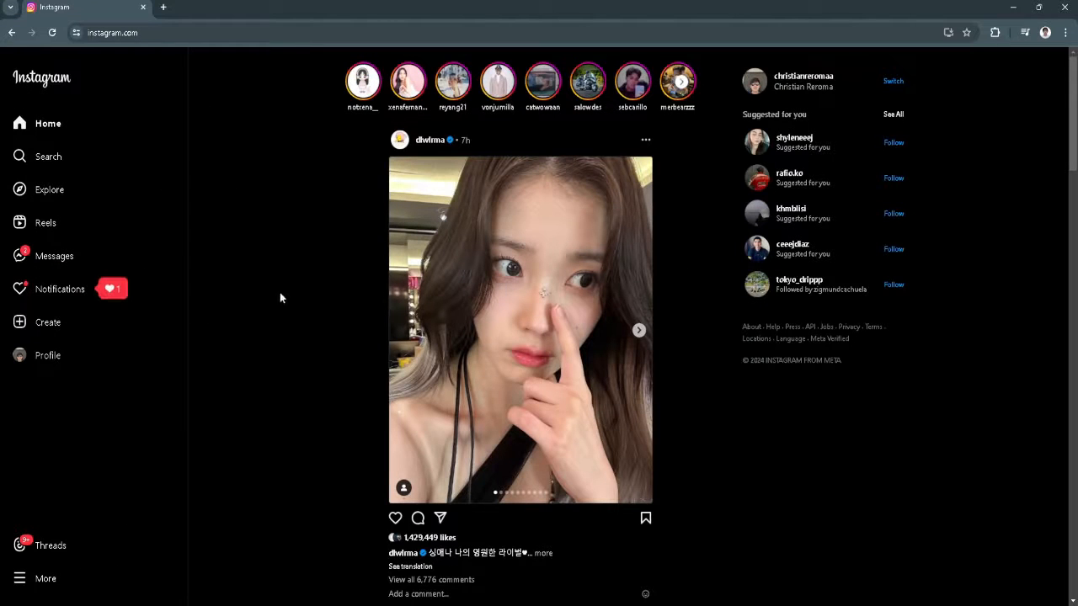
{"action": "mouse_move", "coordinate": [300, 212]}
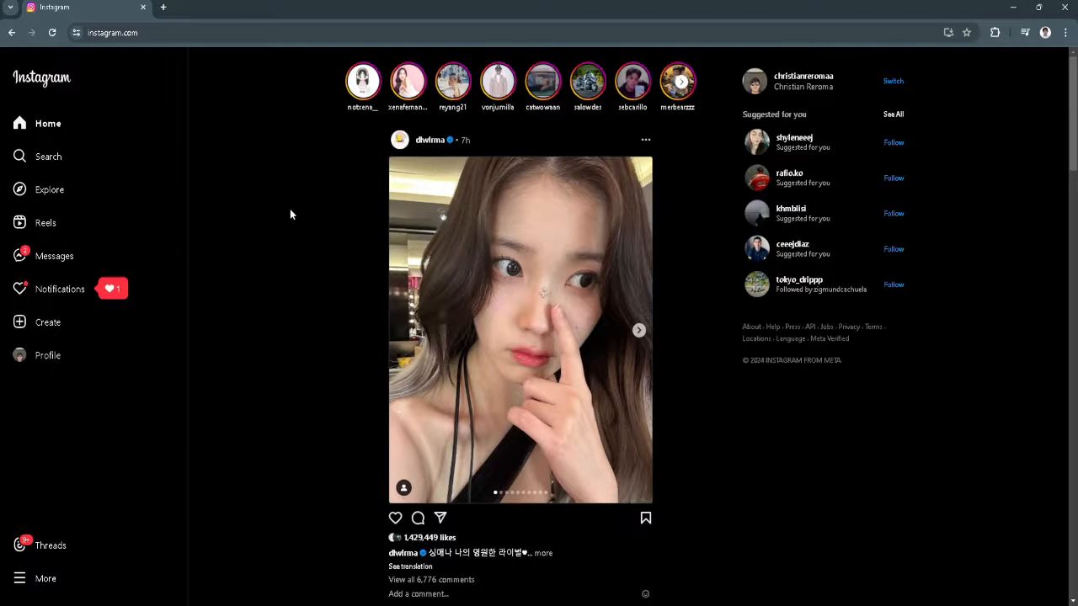
- Show the feed in DevTools phone-size device emulation and reload so the mobile layout renders
{"action": "key", "text": "F12"}
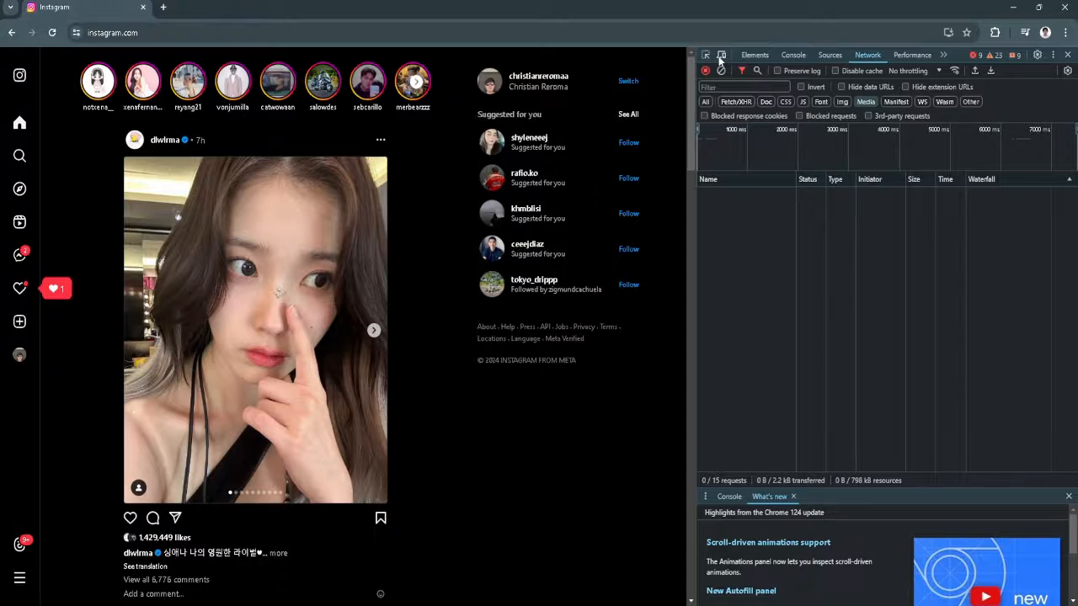
{"action": "left_click", "coordinate": [721, 53]}
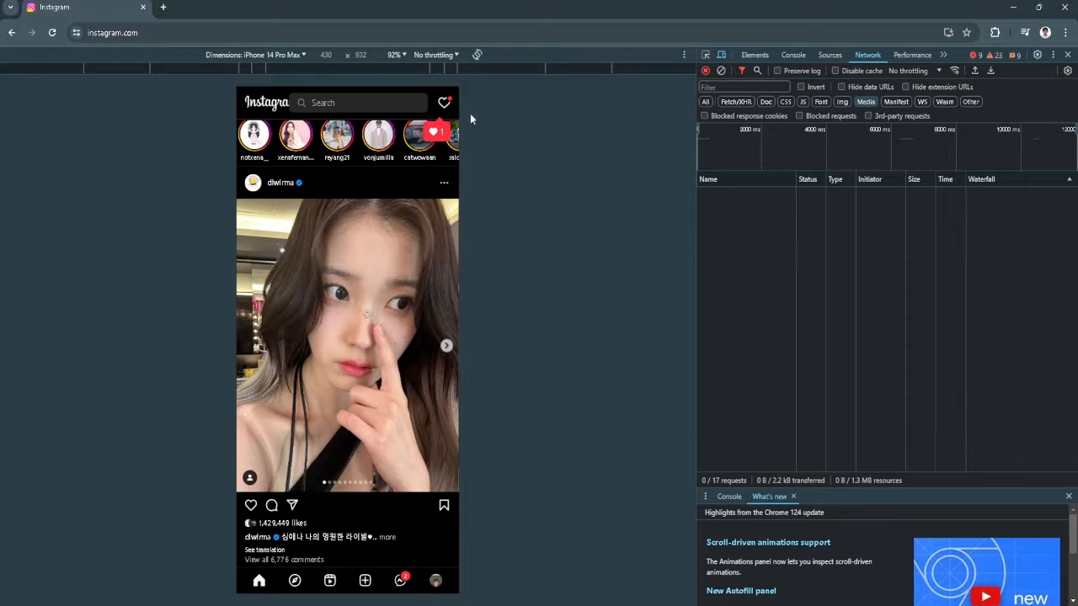
{"action": "mouse_move", "coordinate": [470, 132]}
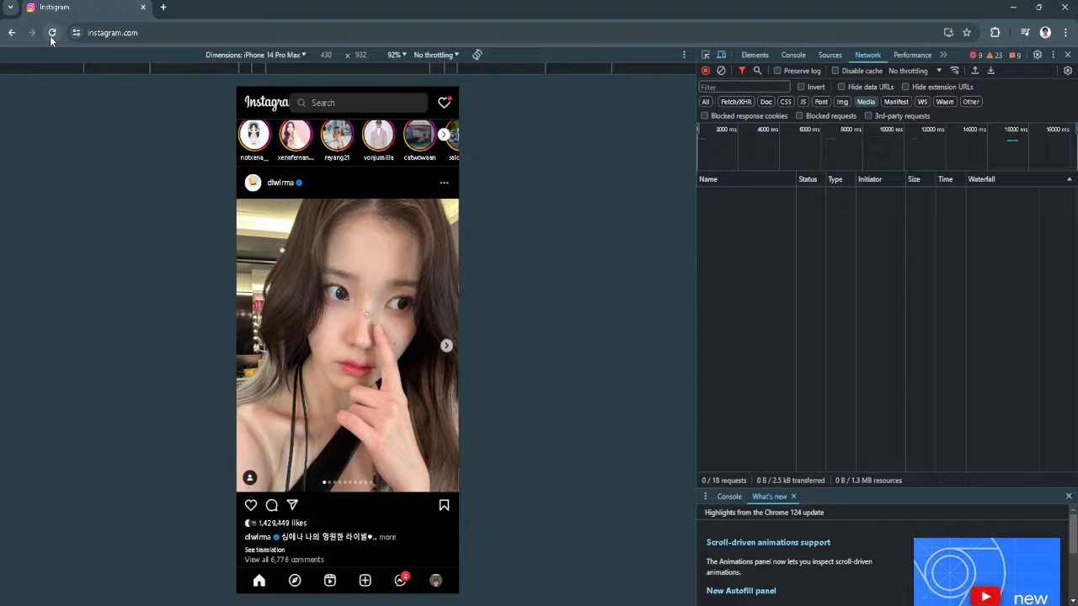
{"action": "left_click", "coordinate": [51, 32]}
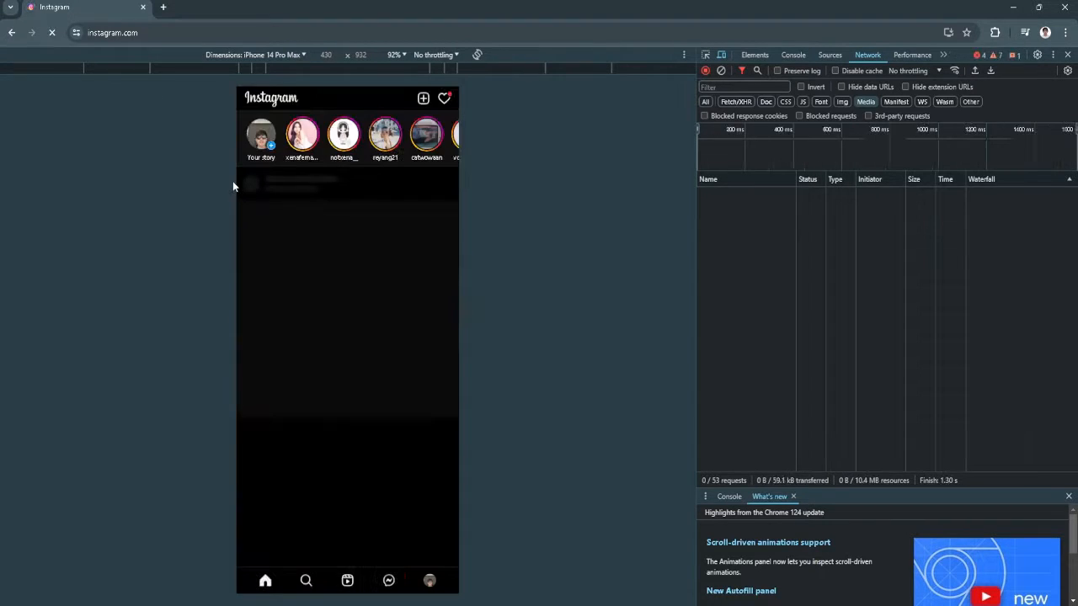